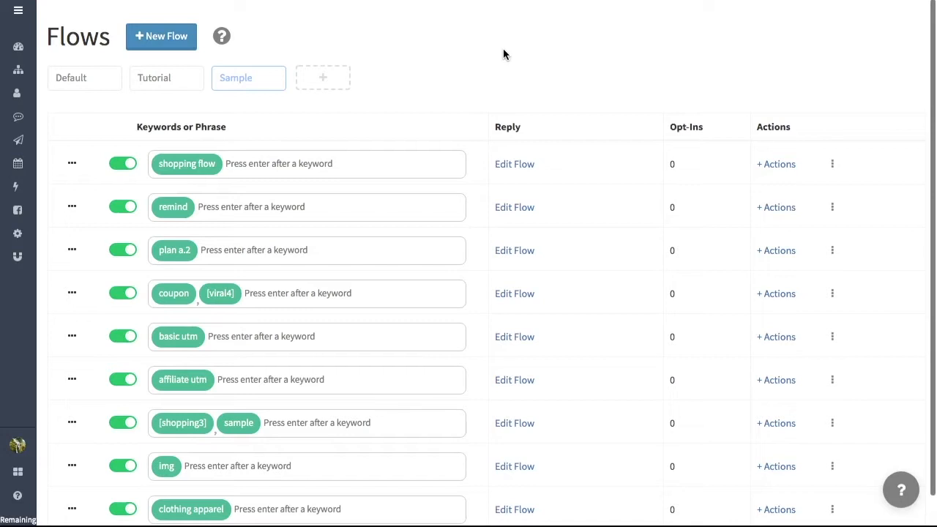
mouse_move(545, 96)
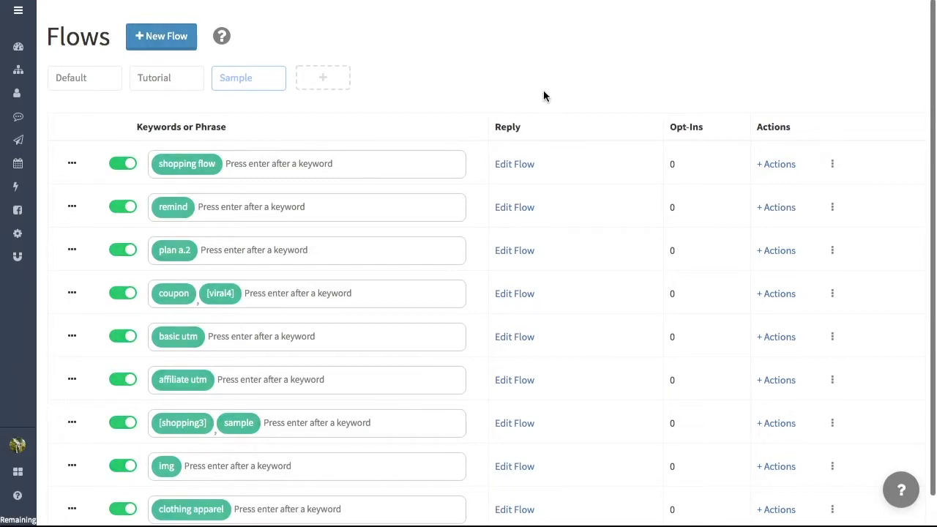
mouse_move(410, 70)
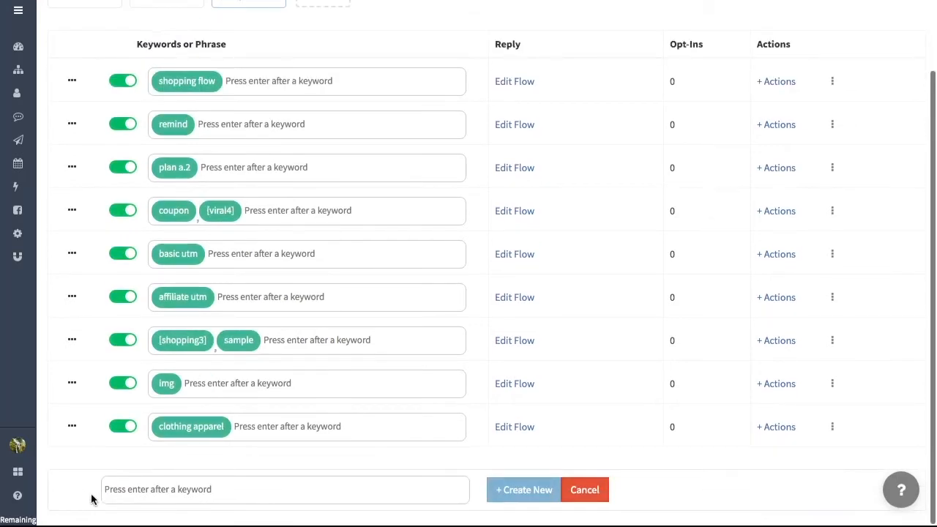
mouse_move(226, 512)
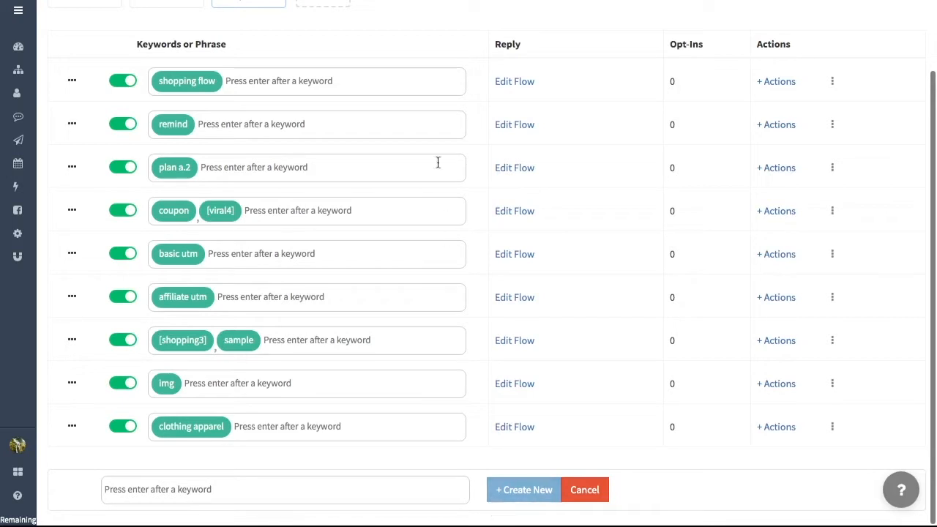
Open the clothing apparel flow for editing and note its bot ID from the address bar
click(516, 428)
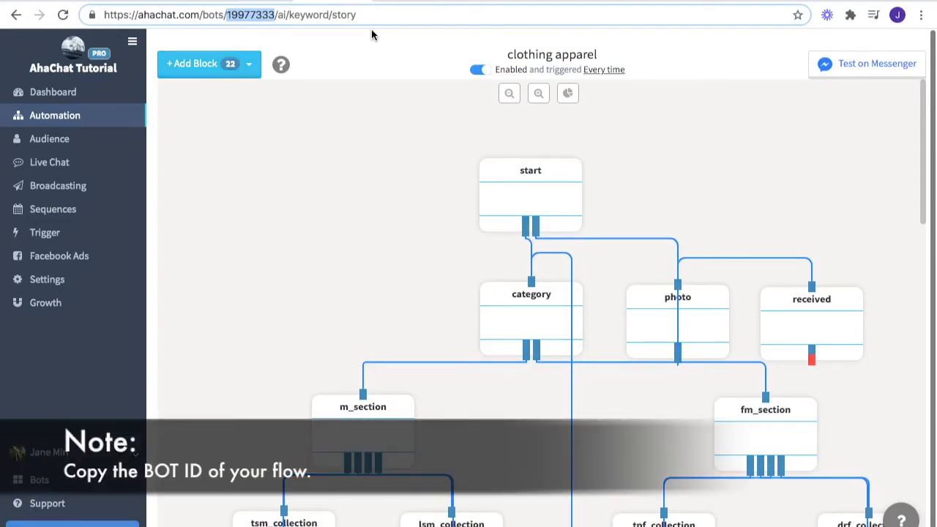
mouse_move(364, 47)
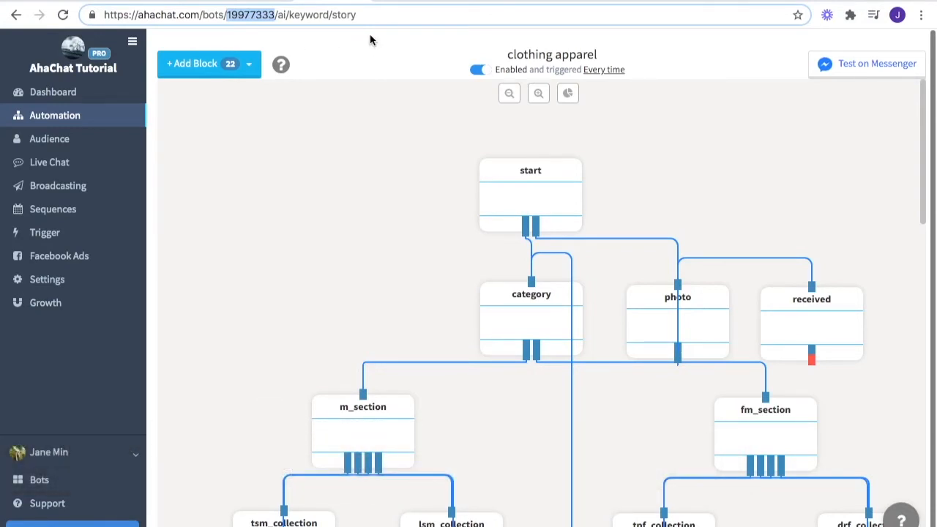
scroll(down, 3)
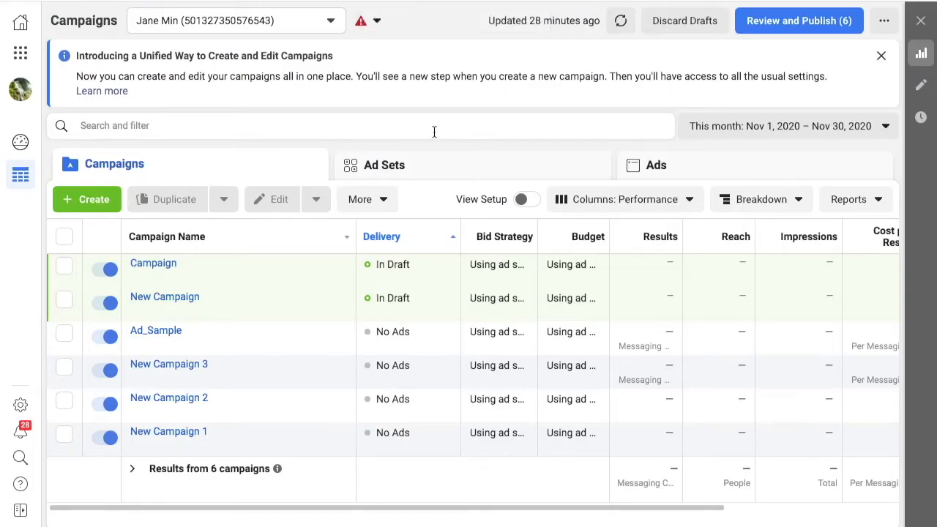
Create a new campaign with the Messages objective under Consideration and continue to setup
click(87, 200)
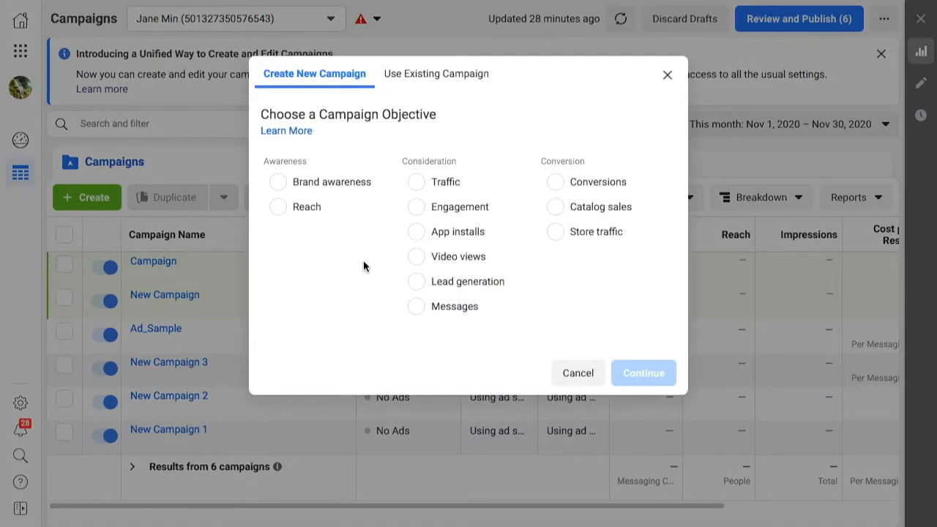
mouse_move(422, 306)
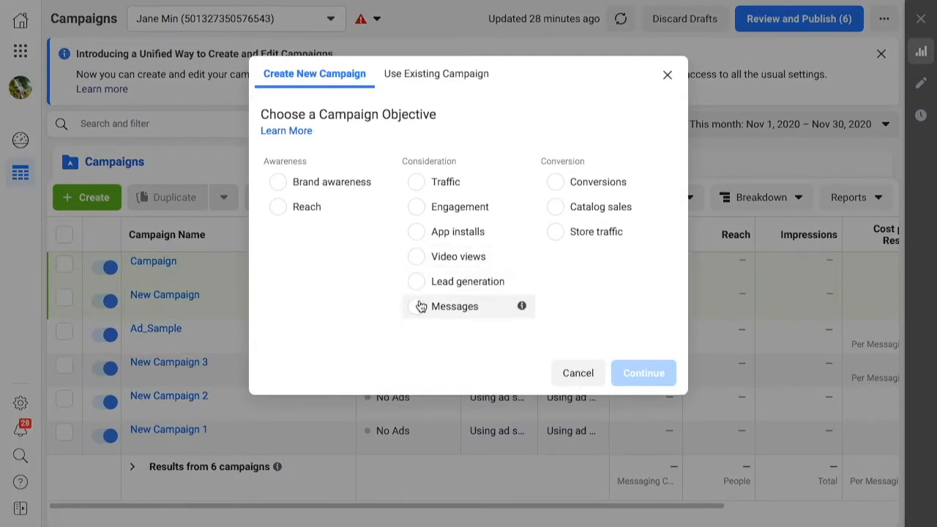
click(416, 306)
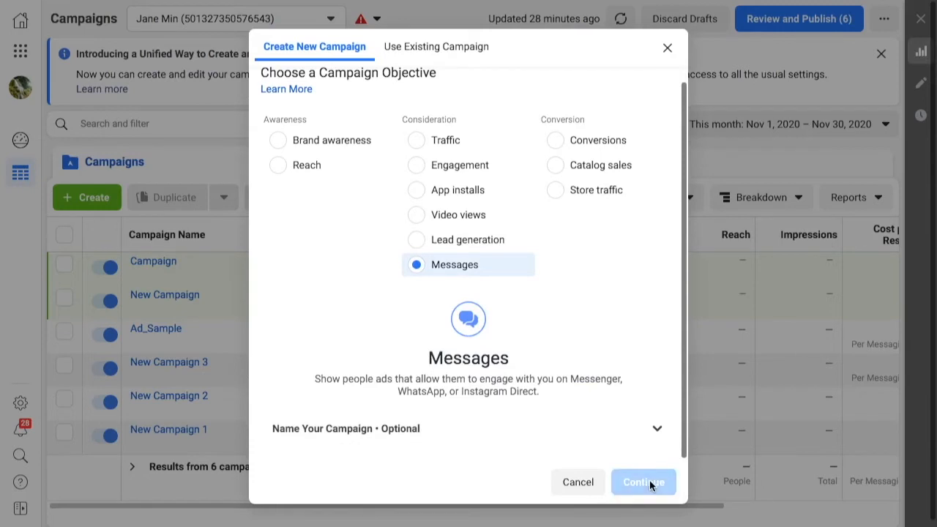
click(642, 482)
text(A)
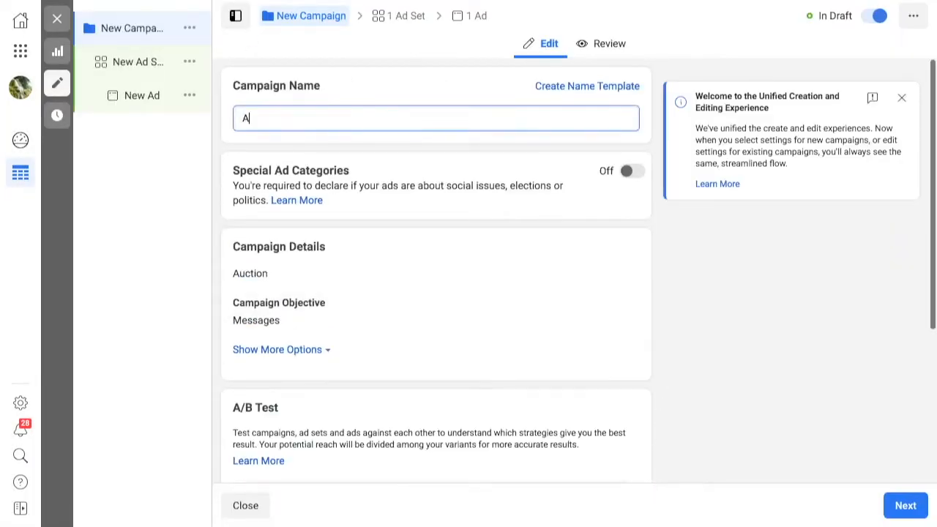
Name the campaign Ad_Campain_A and move down to Campaign Details
text(d_Campain_)
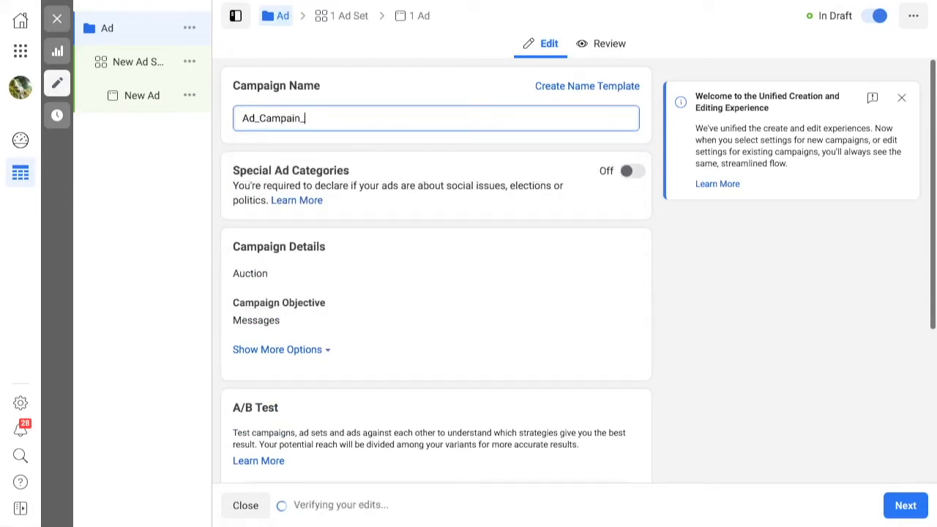
scroll(down, 3)
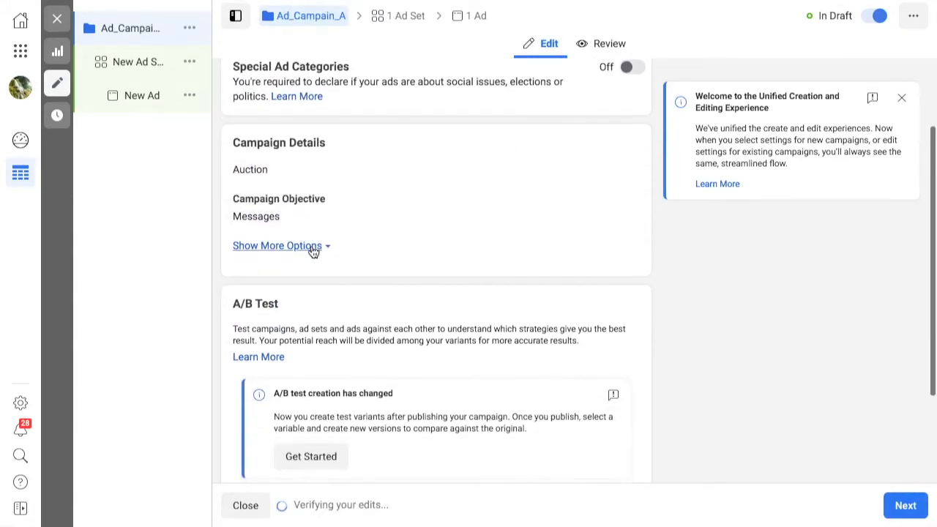
click(137, 61)
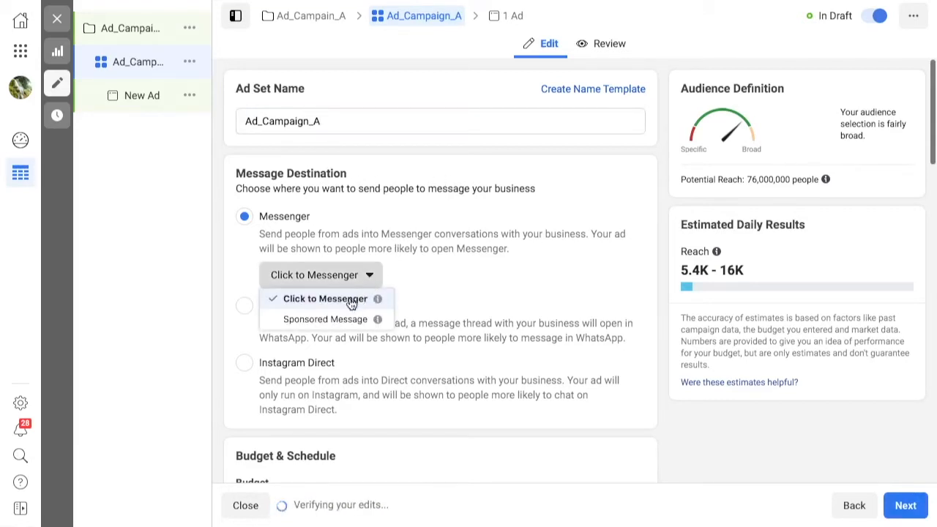
Keep Click to Messenger as the ad type for the Messenger destination
click(322, 298)
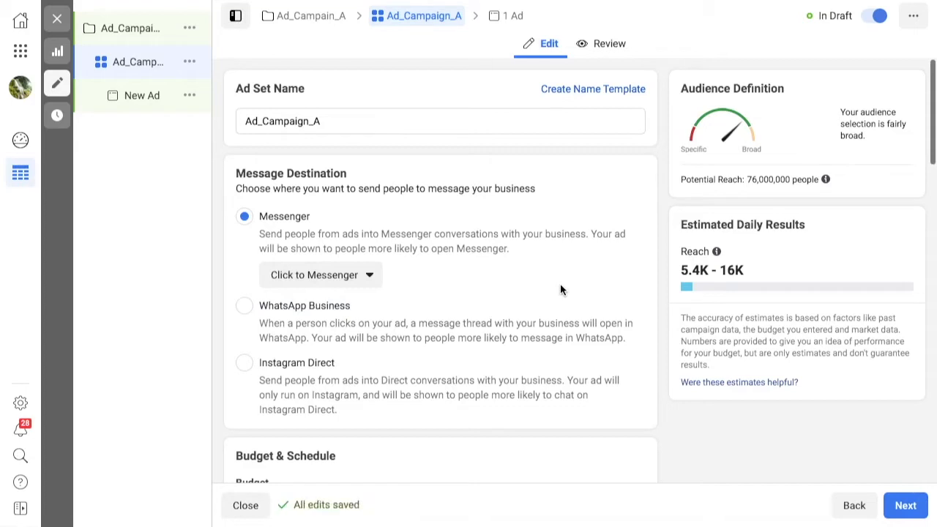
mouse_move(855, 229)
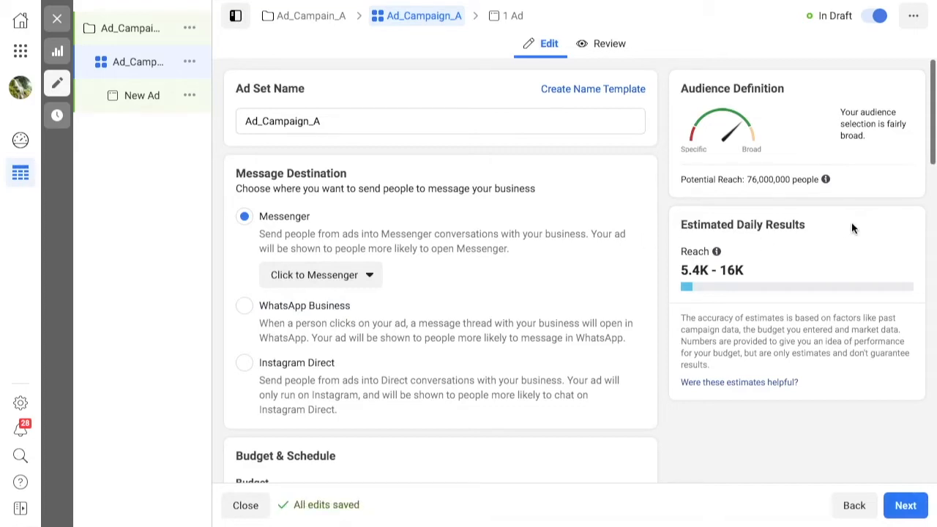
mouse_move(882, 254)
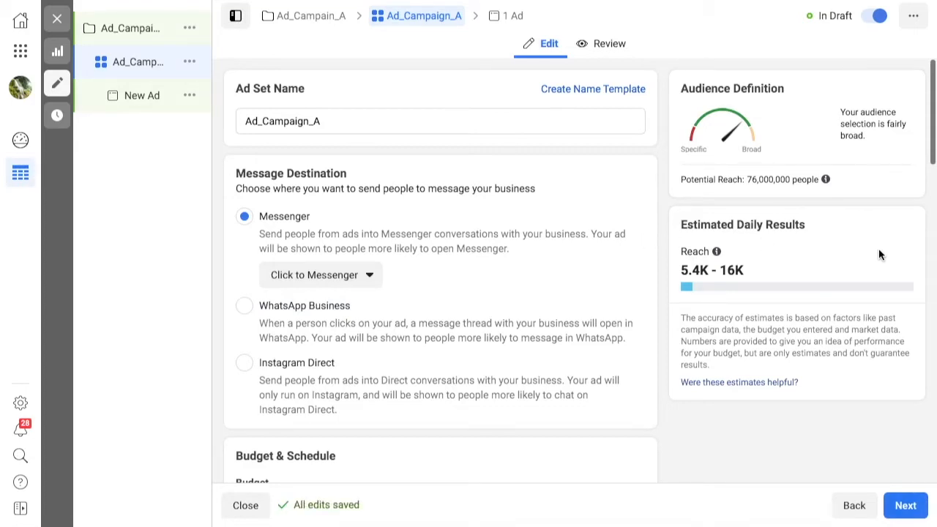
mouse_move(817, 257)
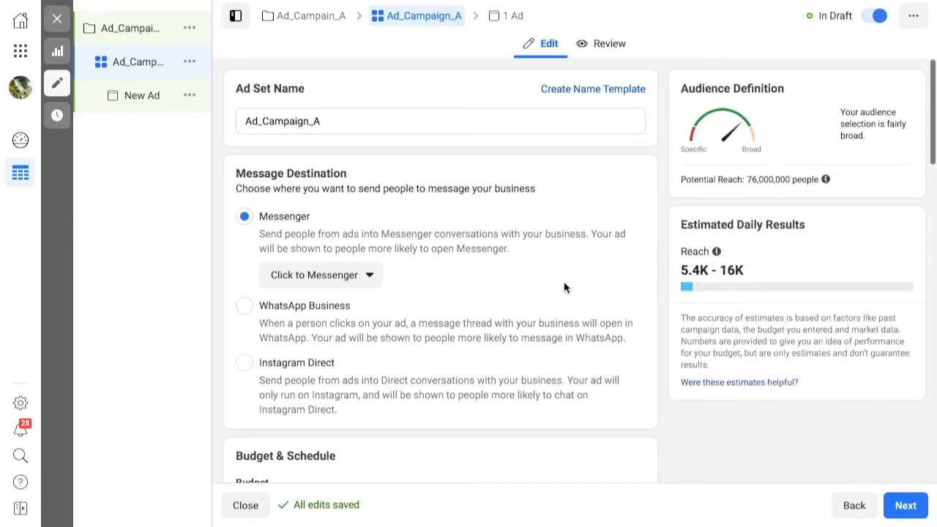
mouse_move(578, 323)
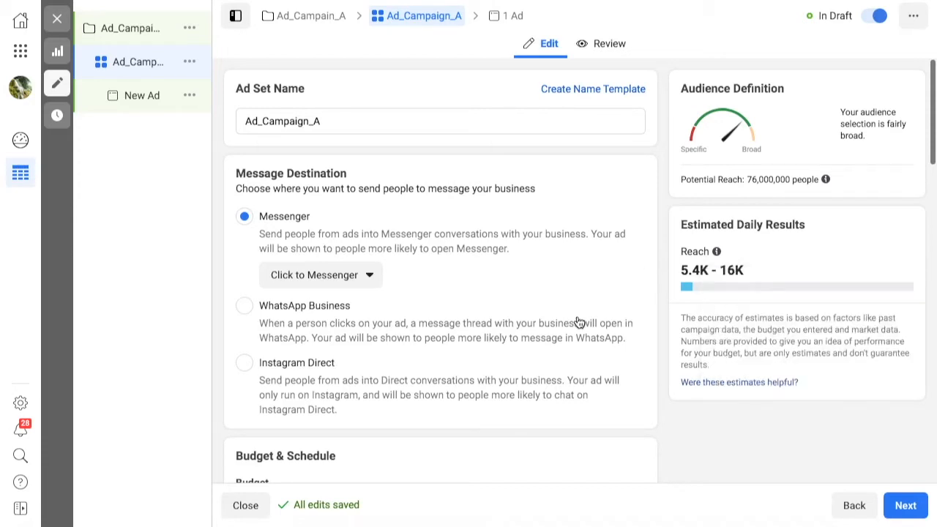
Pick December 2, 2020 as the ad set start date, keeping the ₱800 daily budget
scroll(down, 3)
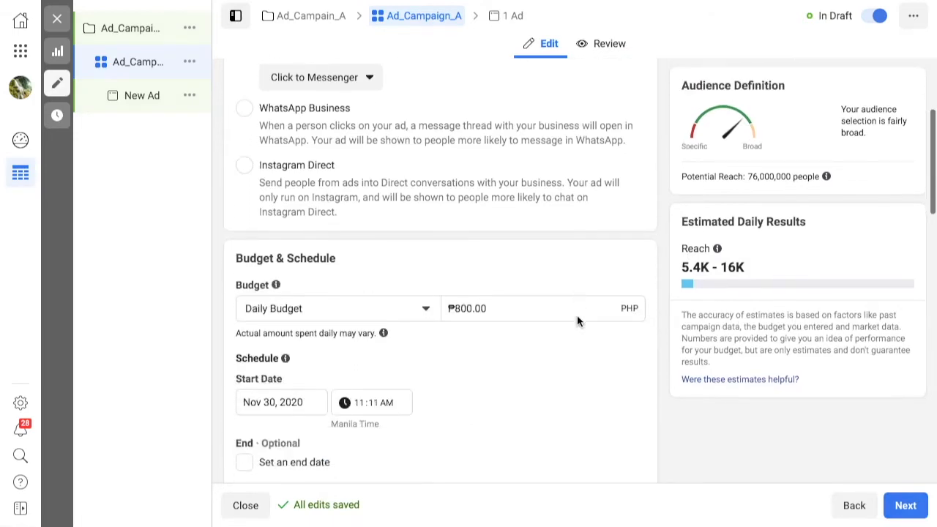
scroll(down, 3)
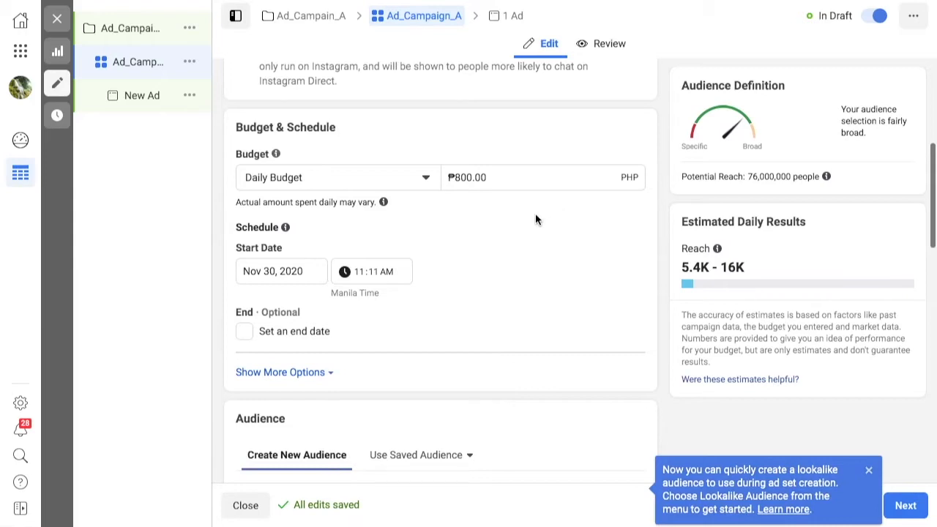
mouse_move(504, 262)
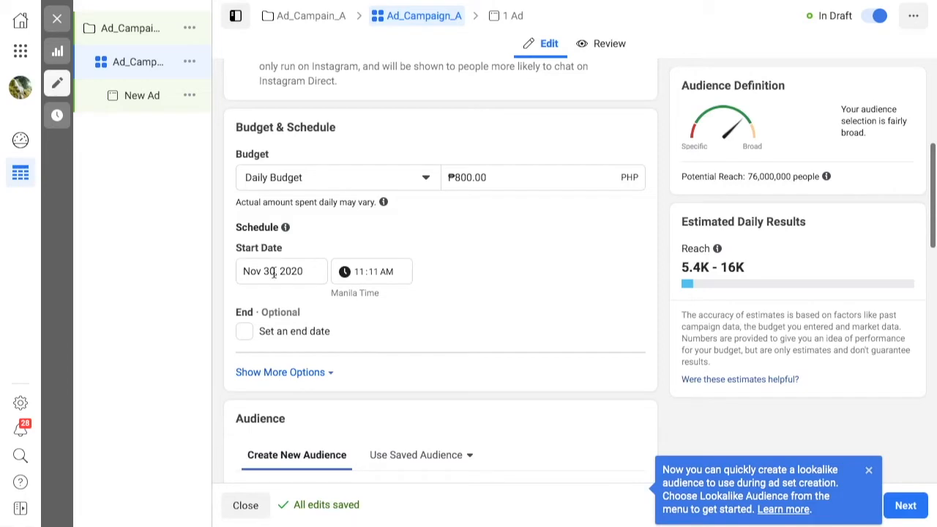
click(281, 271)
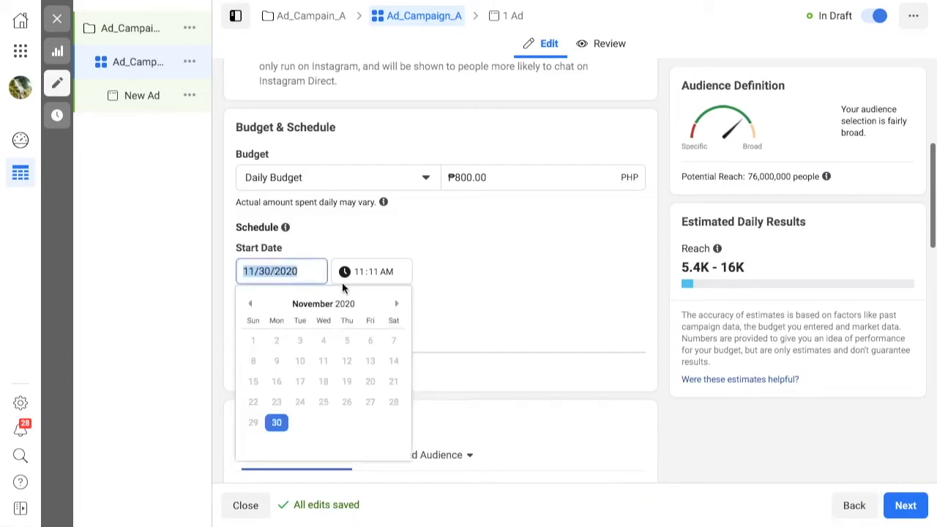
click(394, 303)
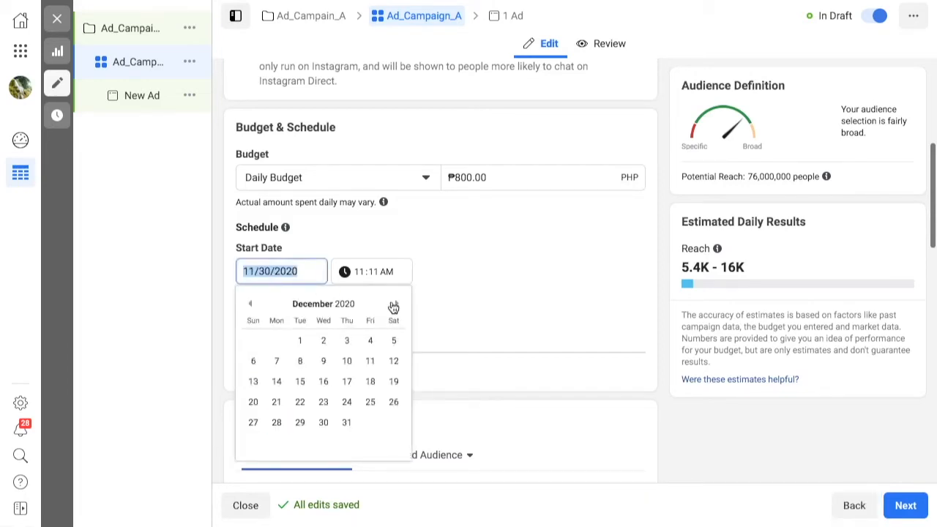
click(322, 339)
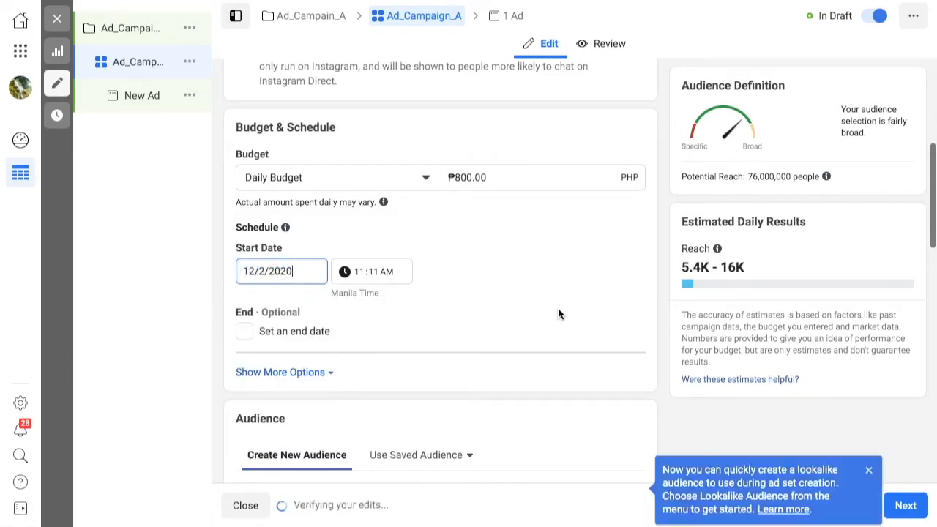
scroll(down, 3)
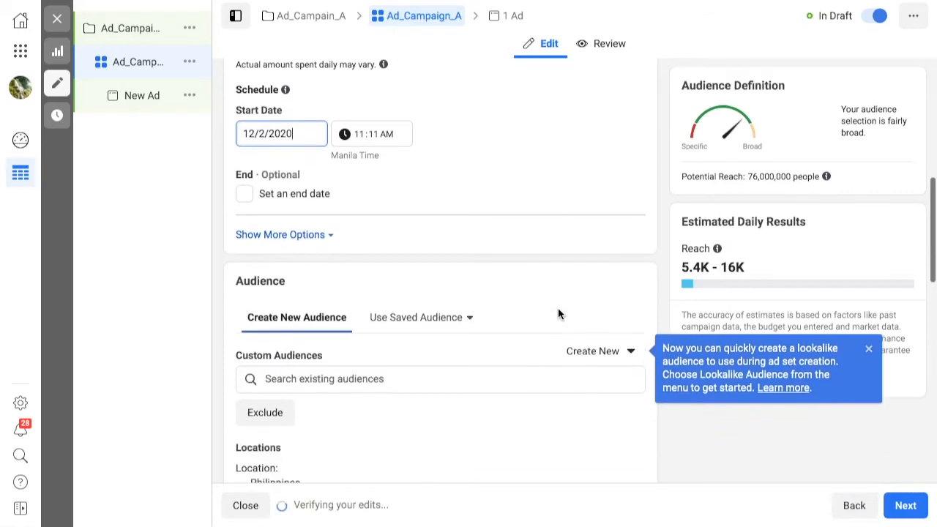
Keep audience, placement and brand safety defaults via Show More Options, then proceed with Next
scroll(down, 3)
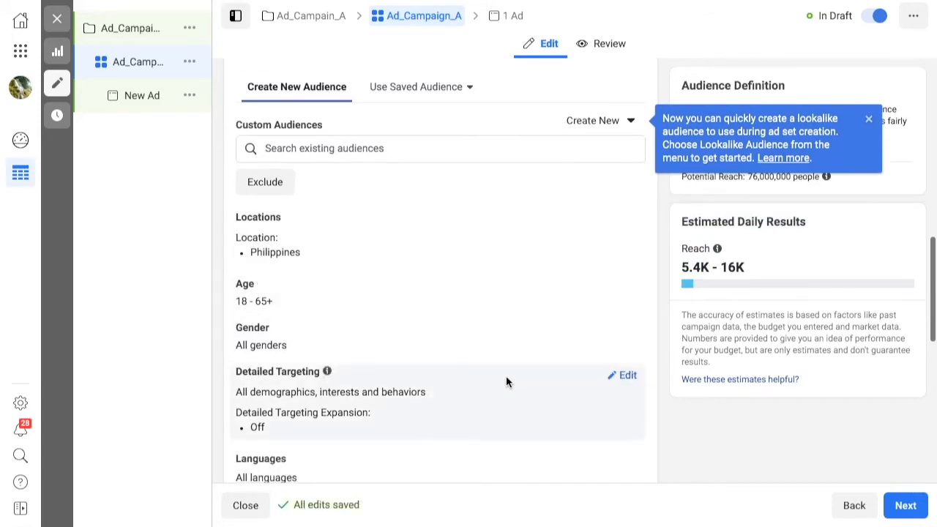
scroll(down, 3)
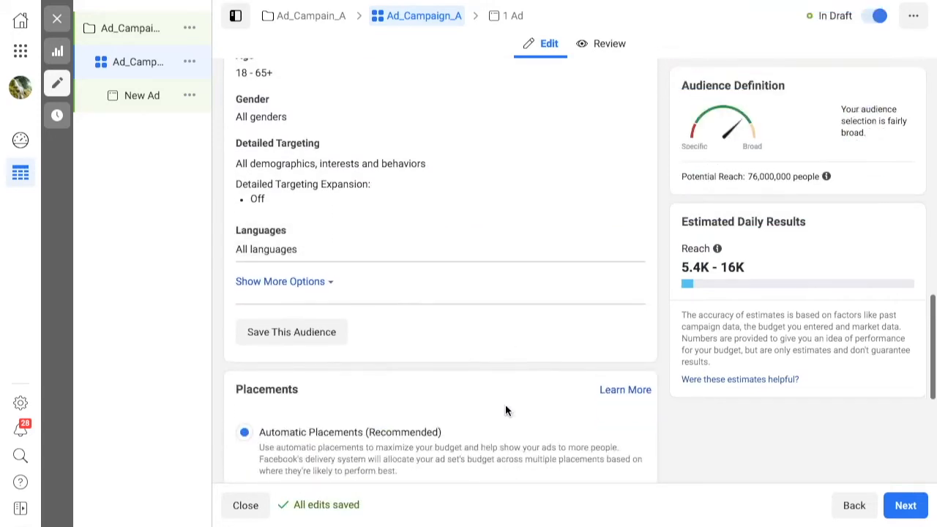
scroll(down, 3)
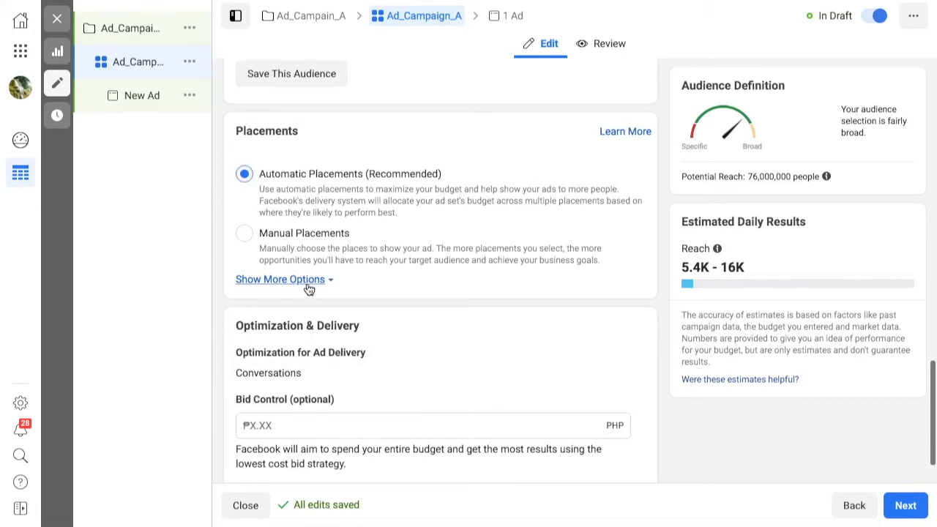
click(280, 278)
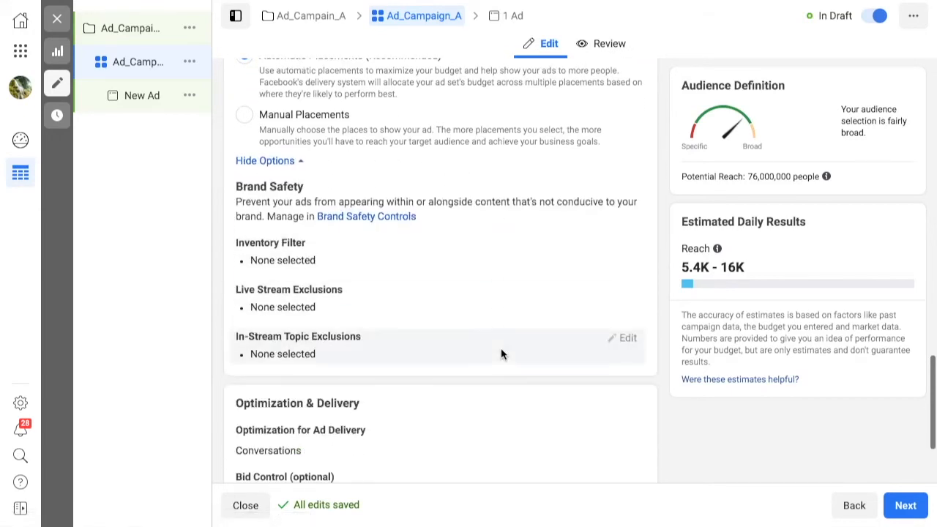
scroll(down, 3)
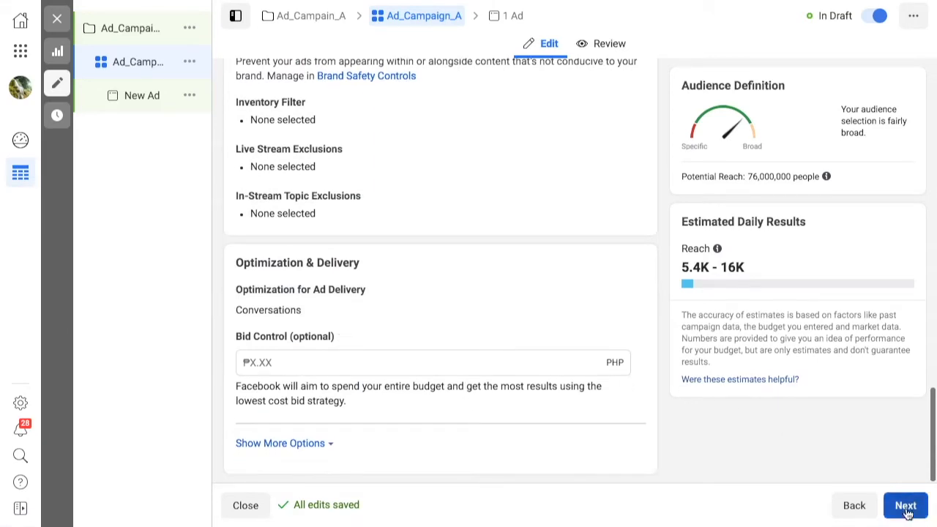
mouse_move(905, 505)
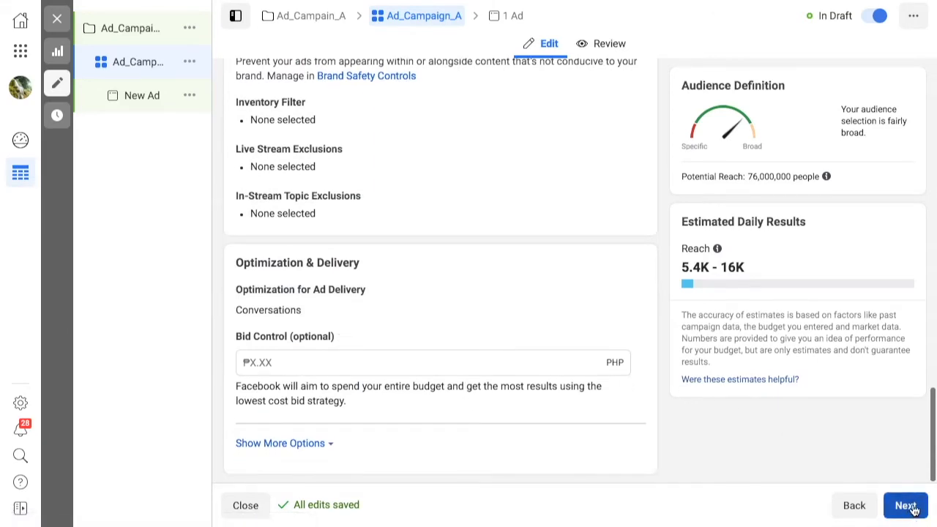
click(905, 505)
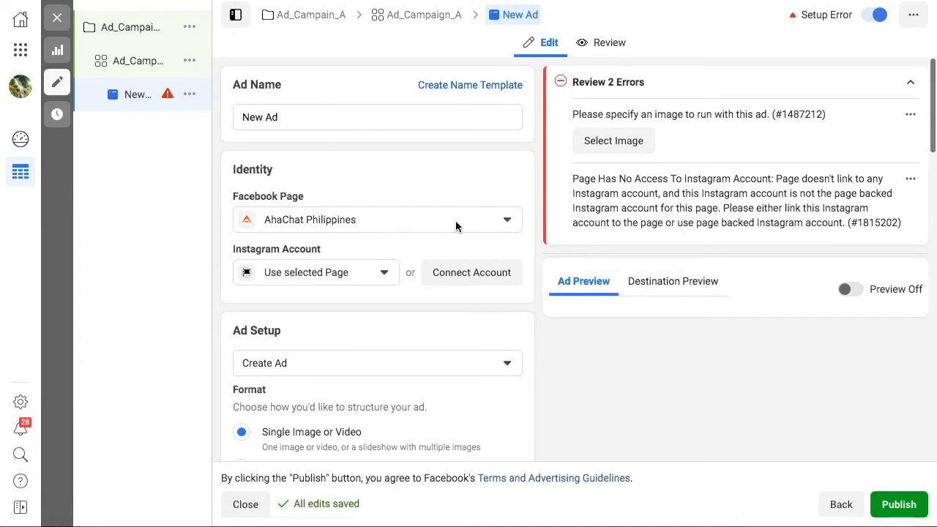
Switch the ad's Facebook Page to AhaChat Tutorial, keeping single image or video format
click(377, 220)
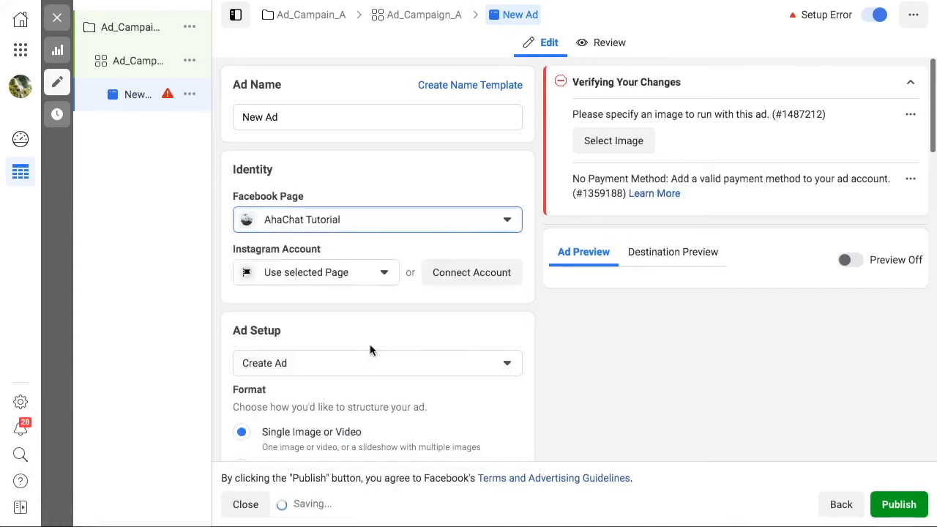
scroll(down, 3)
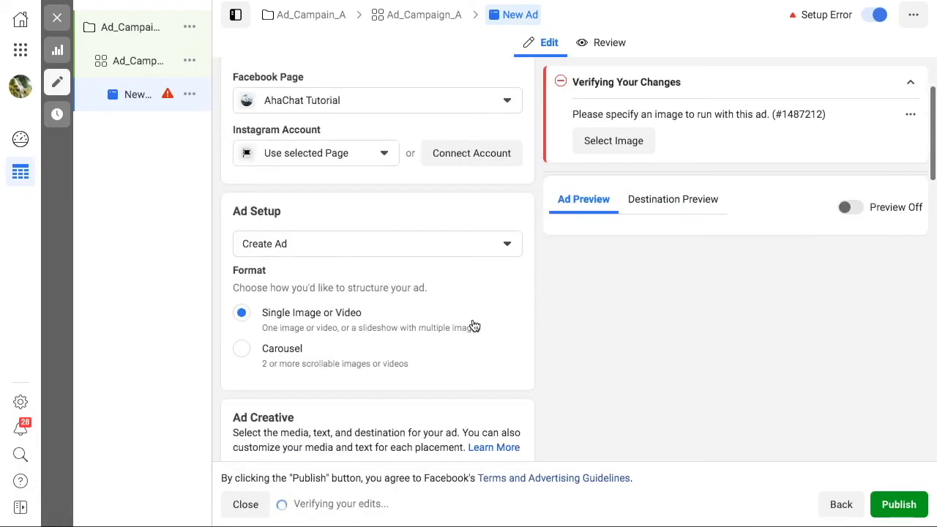
scroll(down, 3)
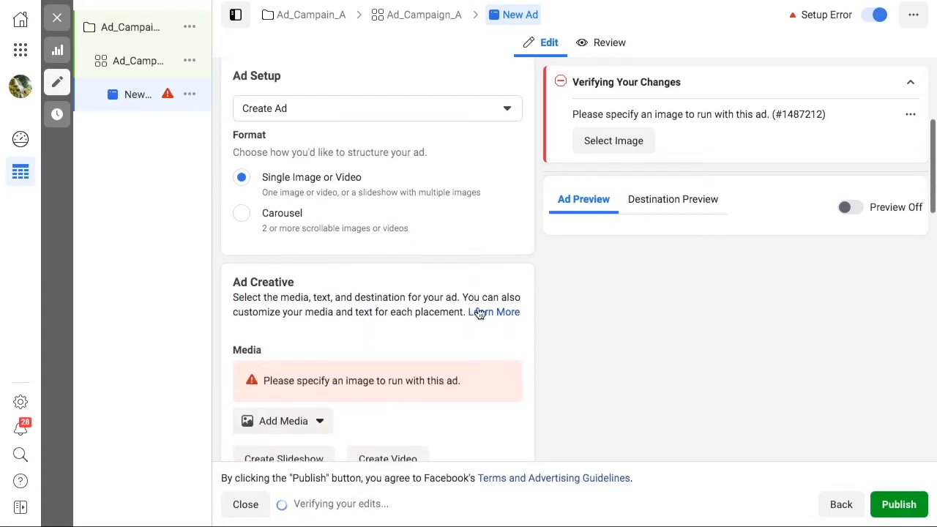
Open the Start Conversations message template under Message Template for editing
scroll(down, 3)
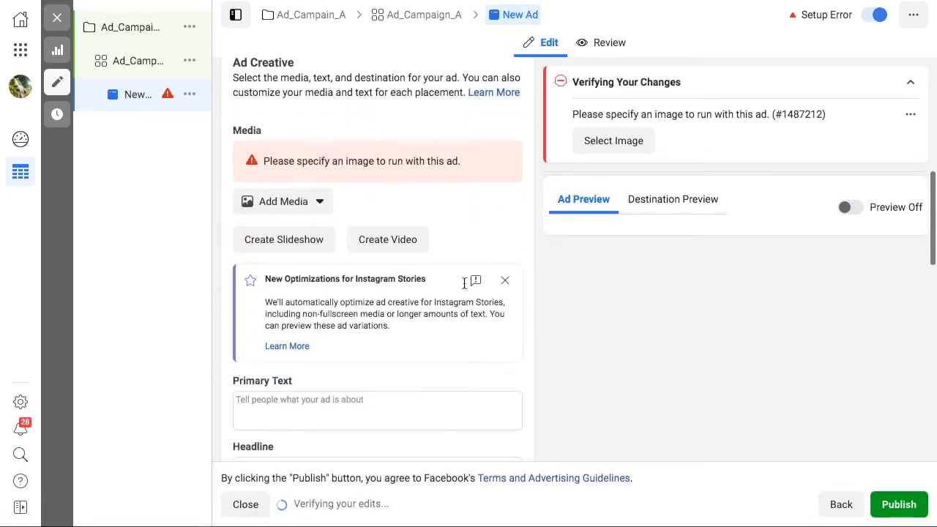
scroll(down, 3)
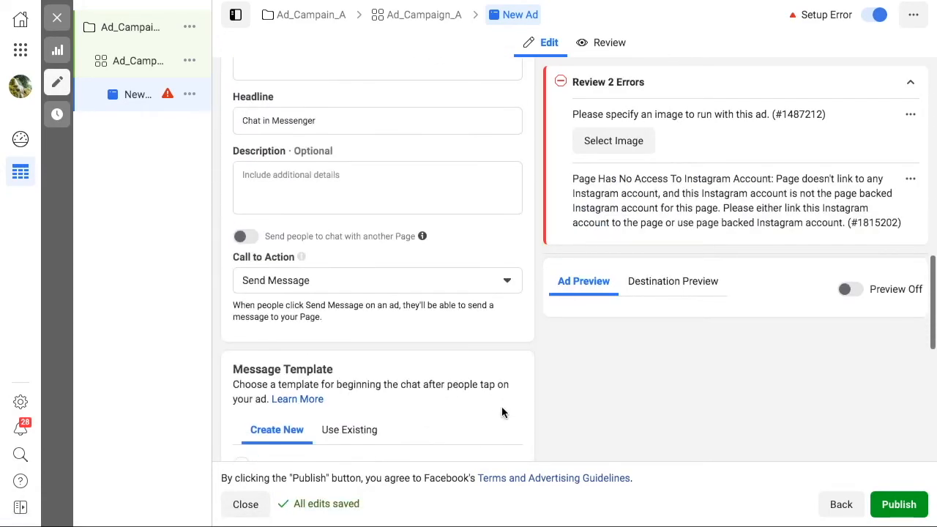
scroll(down, 3)
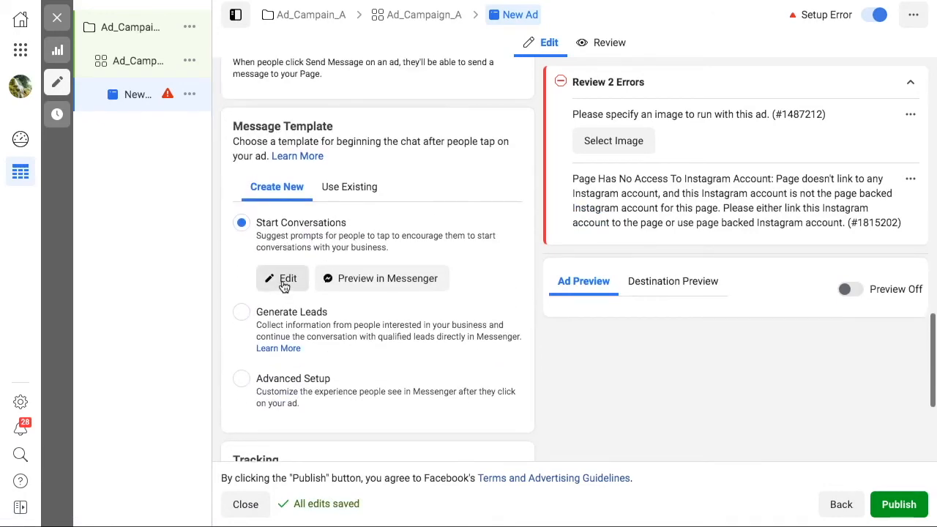
click(282, 278)
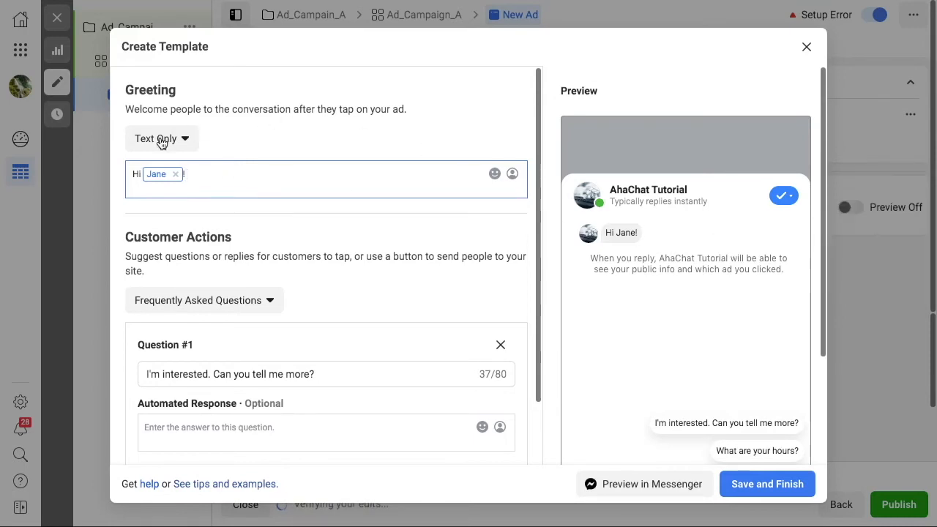
Set the greeting to Text & Image with 'Check out our latest offer. Simply click on the button below.' and bring up account images
click(161, 138)
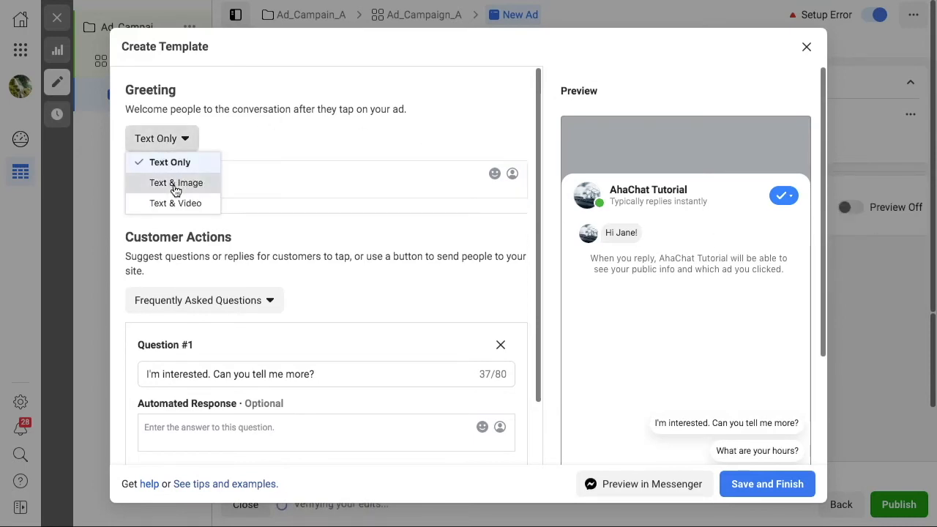
click(175, 182)
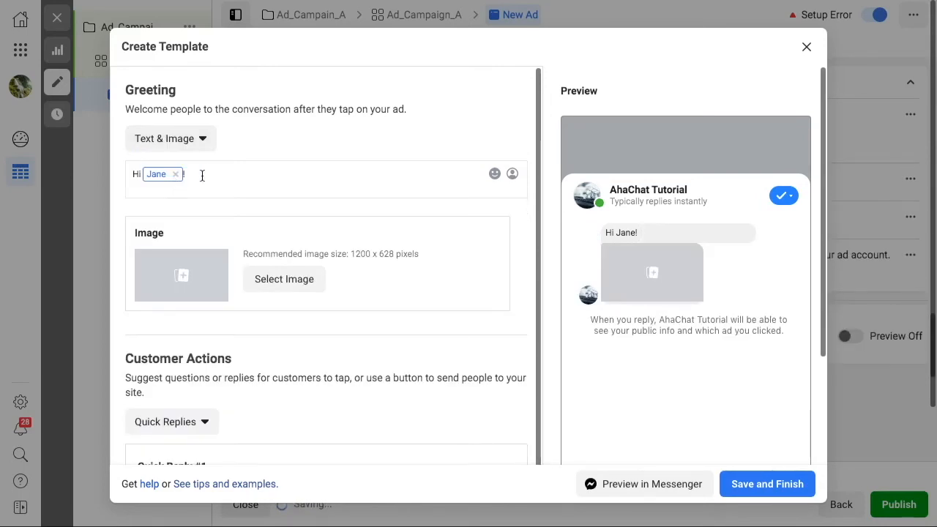
text(Check out our latest offer. Simply click on the button below.)
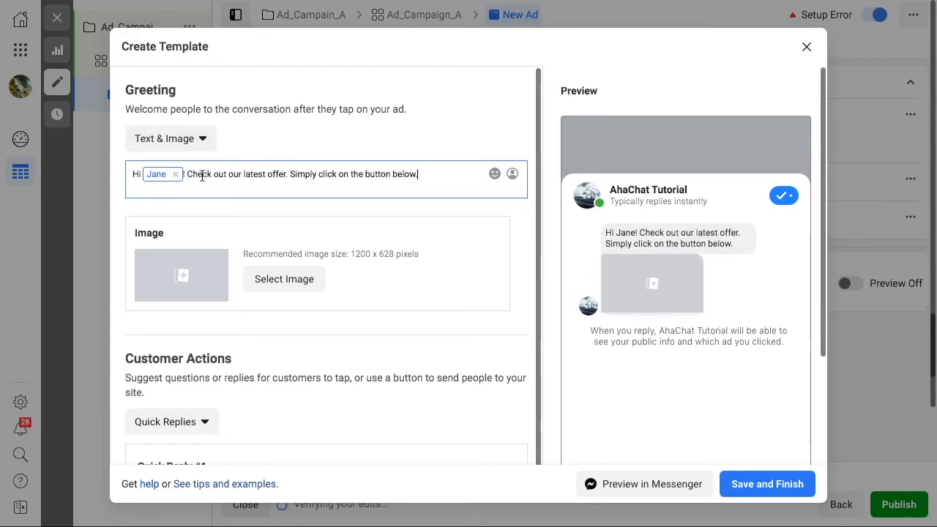
mouse_move(186, 289)
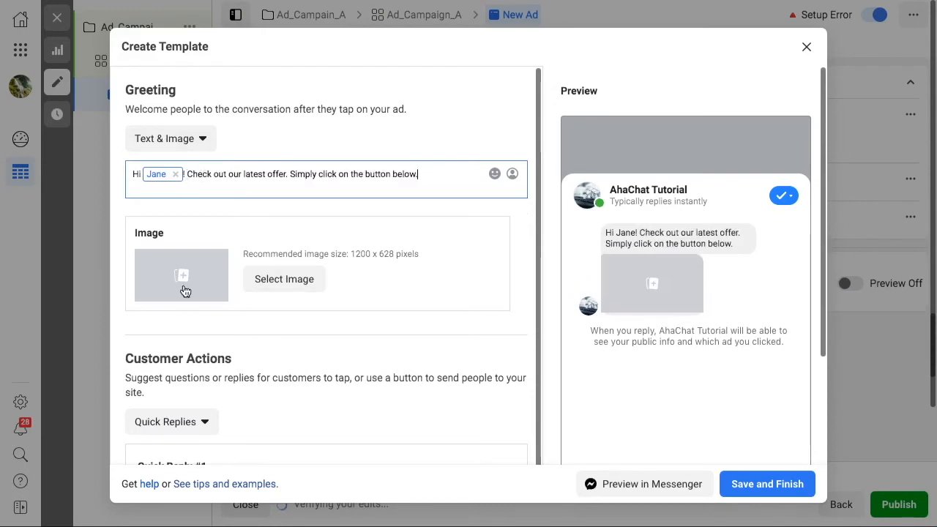
click(284, 278)
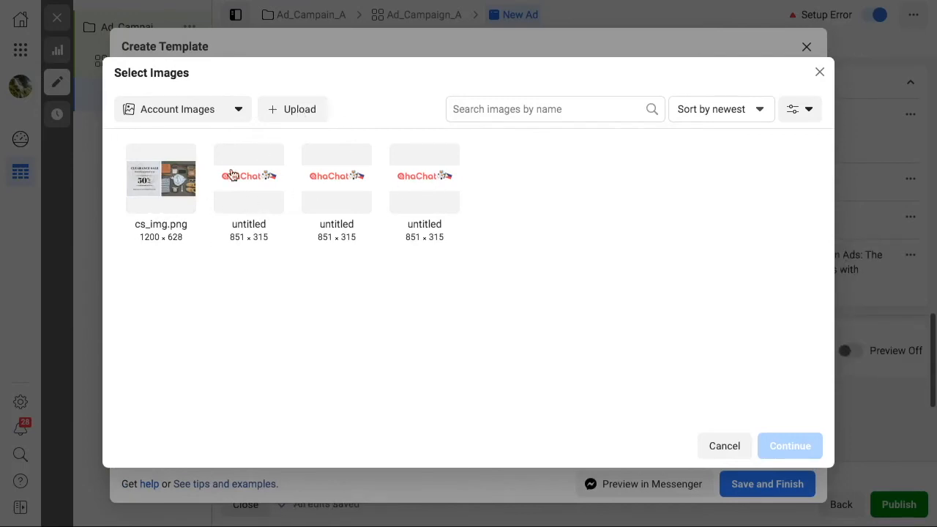
Use cs_img.png as the greeting image and title it 'Exciting Clearance Sale!'
click(161, 179)
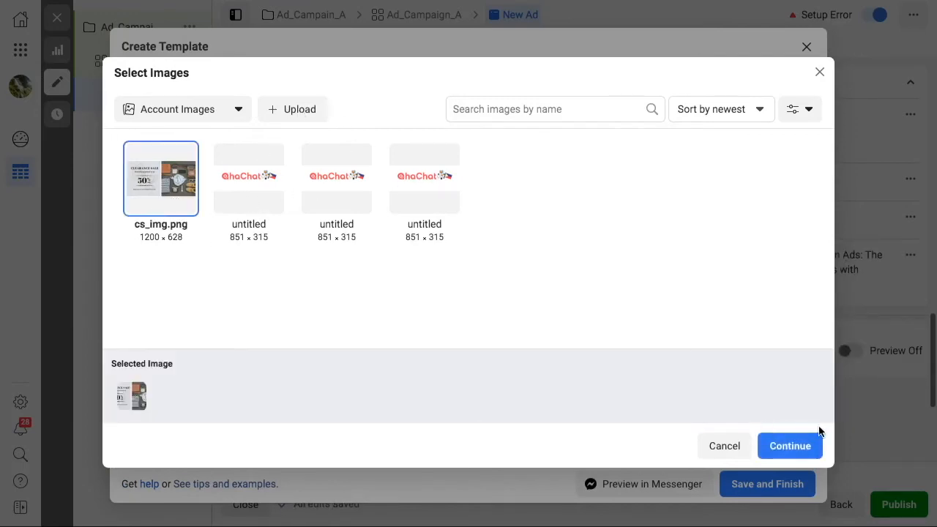
click(791, 445)
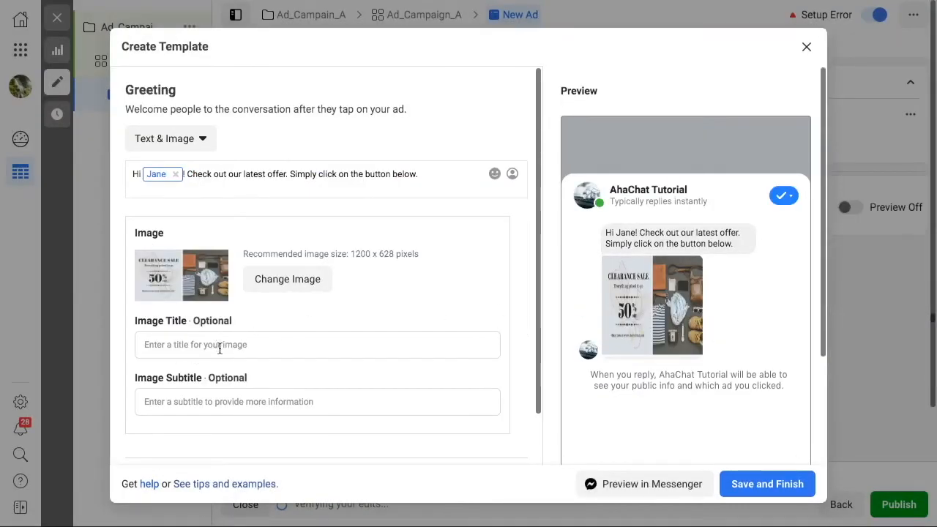
text(E)
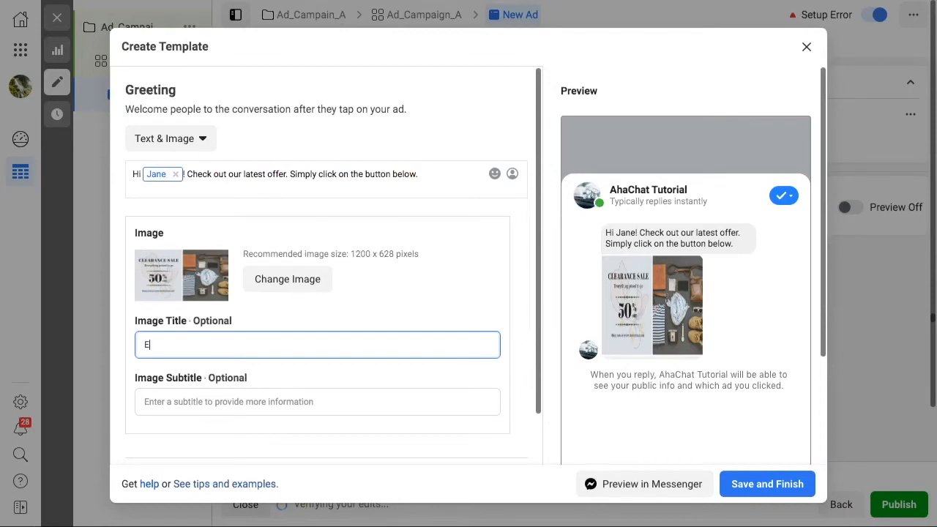
text(xciting Clearance Sale!)
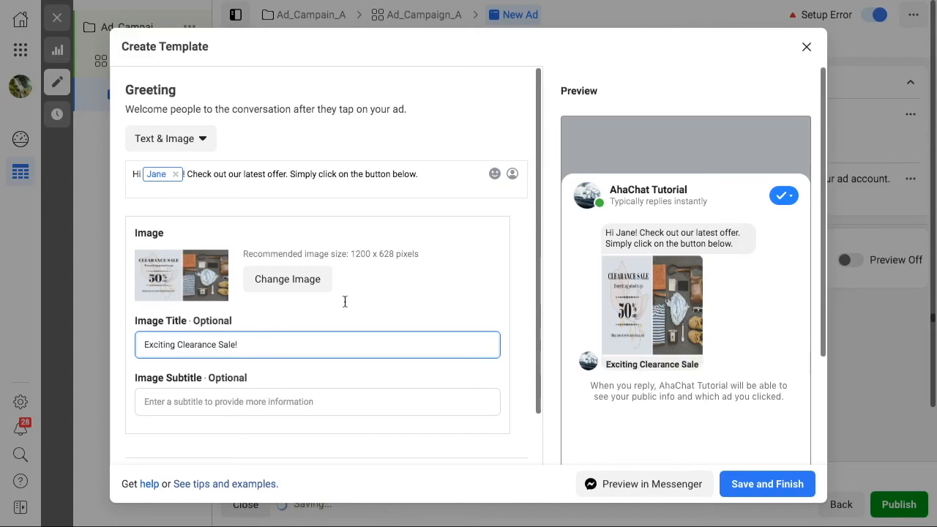
scroll(down, 3)
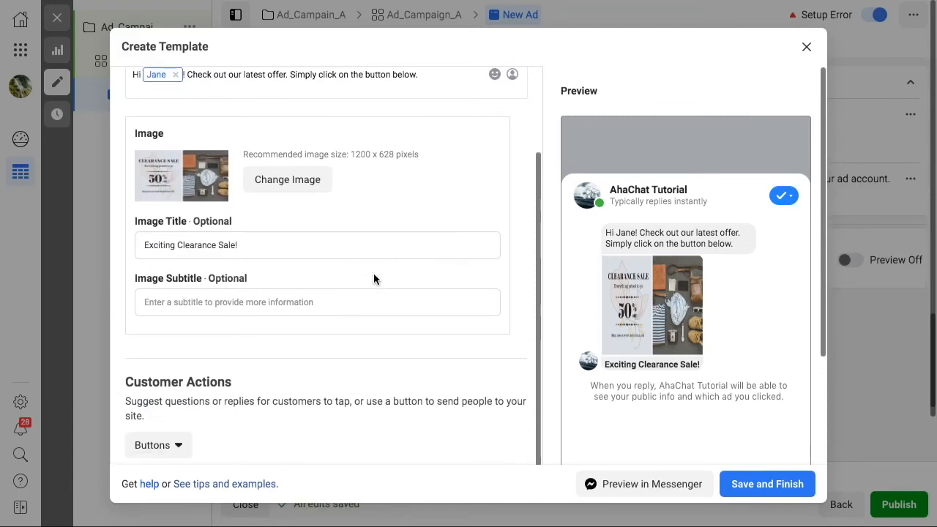
Add a button under Customer Actions labelled 'Visit Page' and reveal its Action choices
scroll(down, 3)
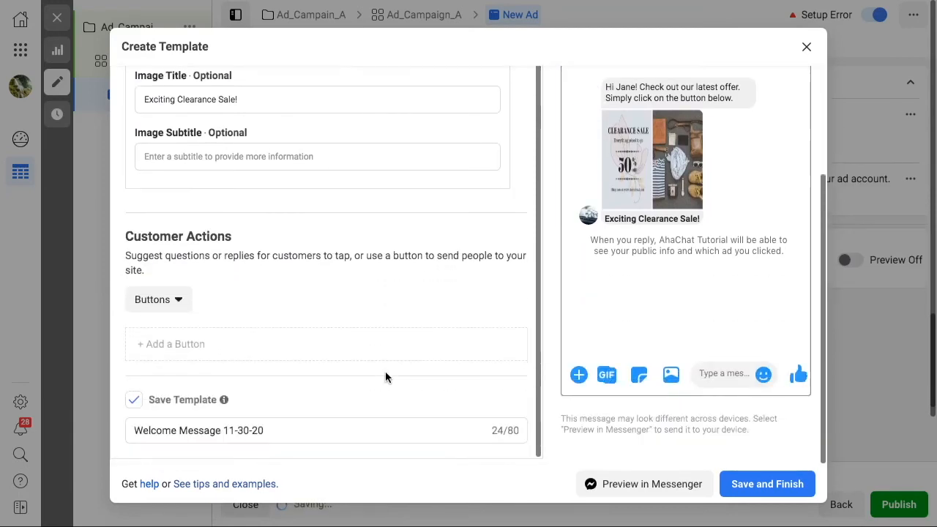
click(170, 344)
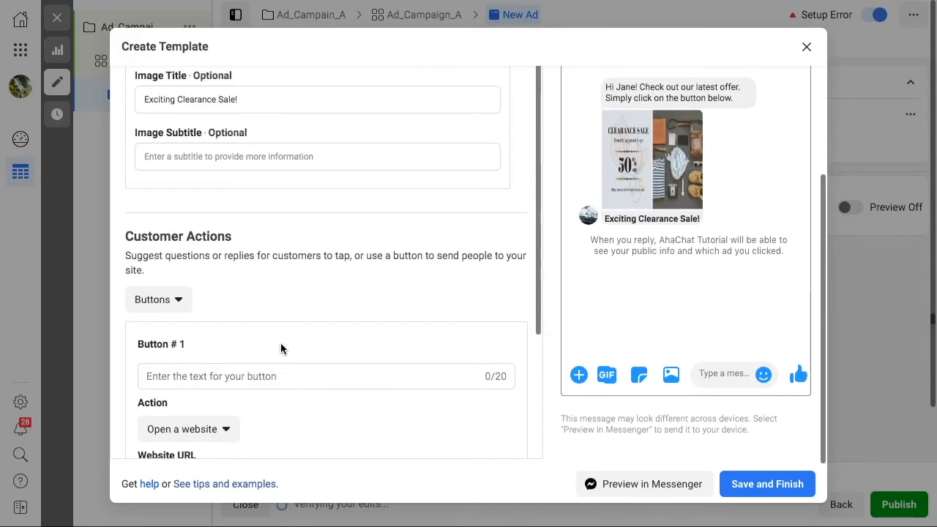
click(317, 376)
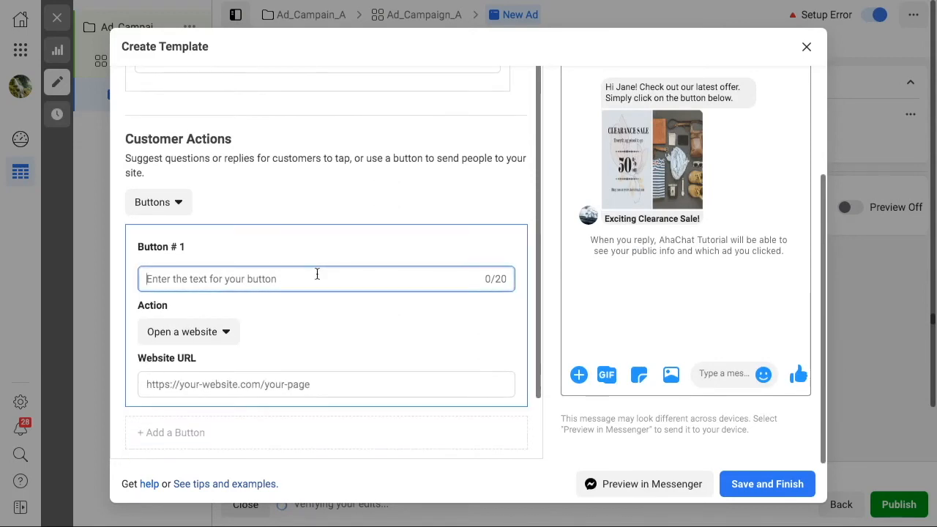
text(Vii)
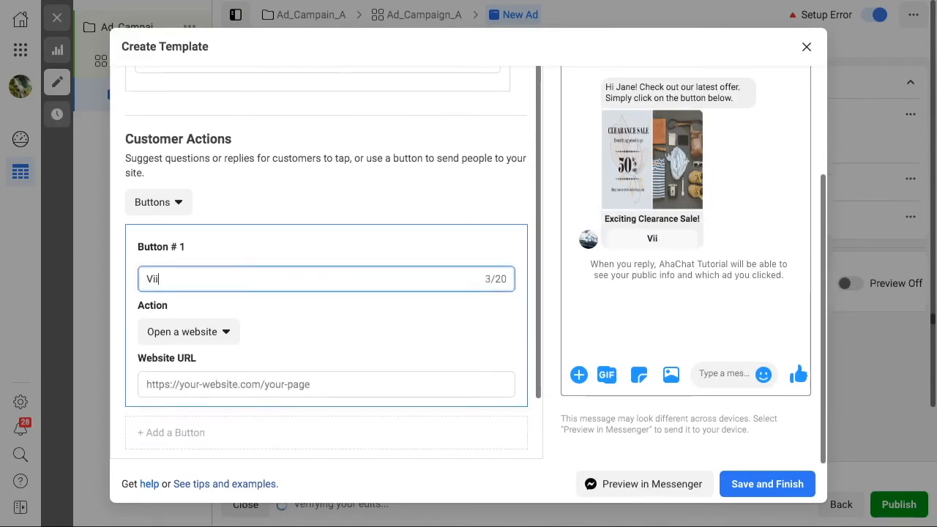
key(Backspace)
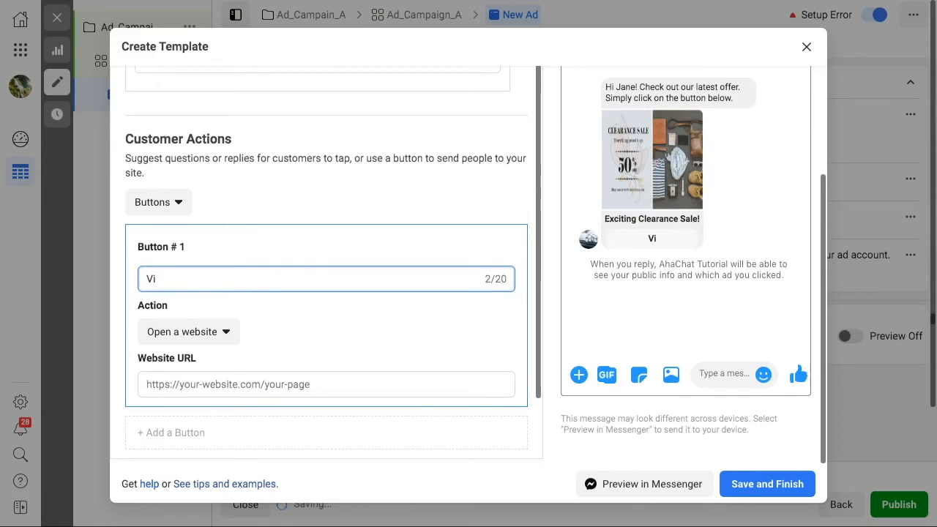
text(Visit PAge)
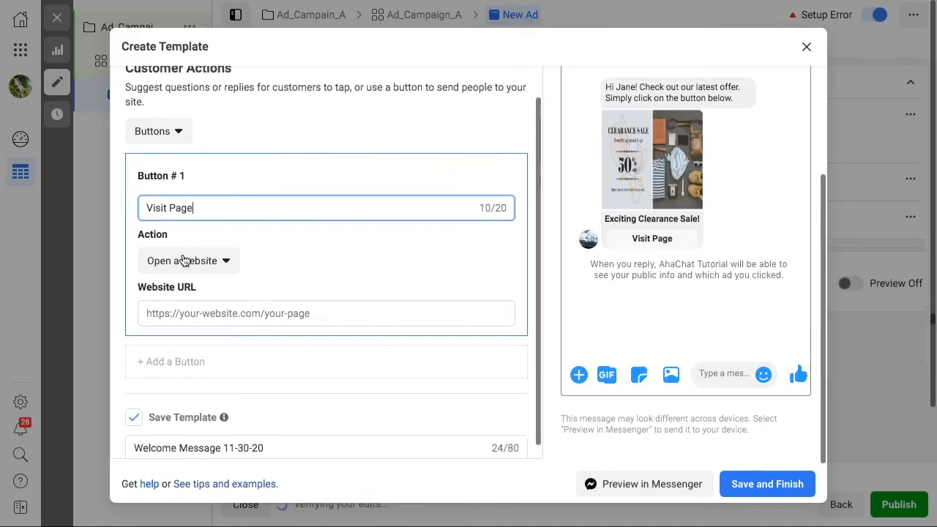
click(187, 261)
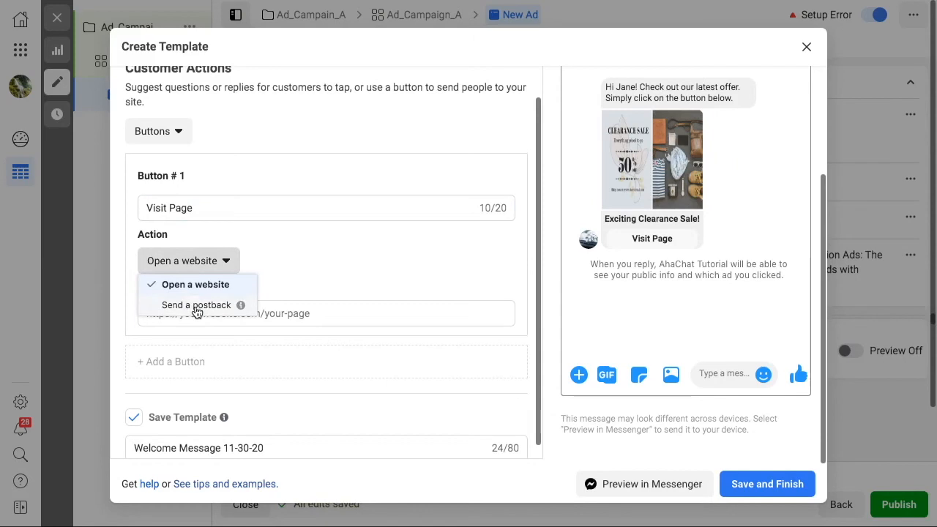
Set the Visit Page button to Send a postback with Bot Payload 19977333
click(197, 305)
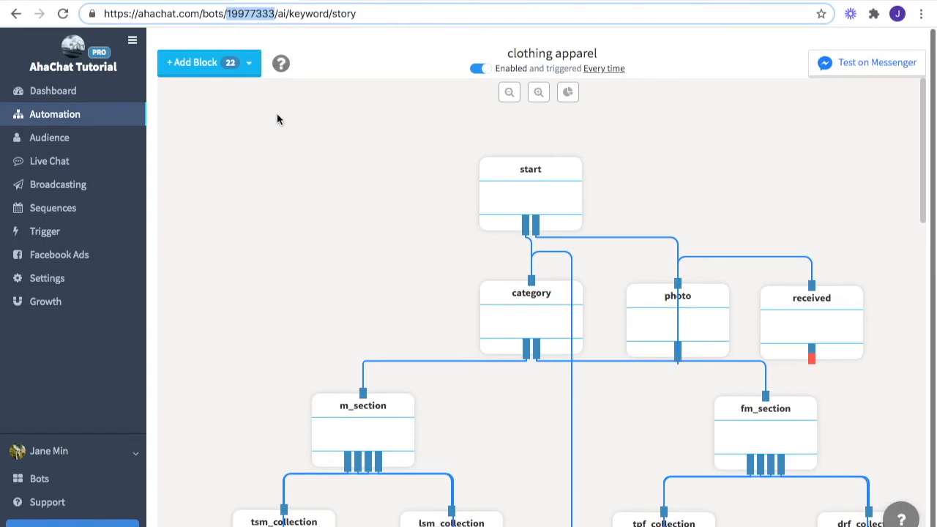
mouse_move(289, 164)
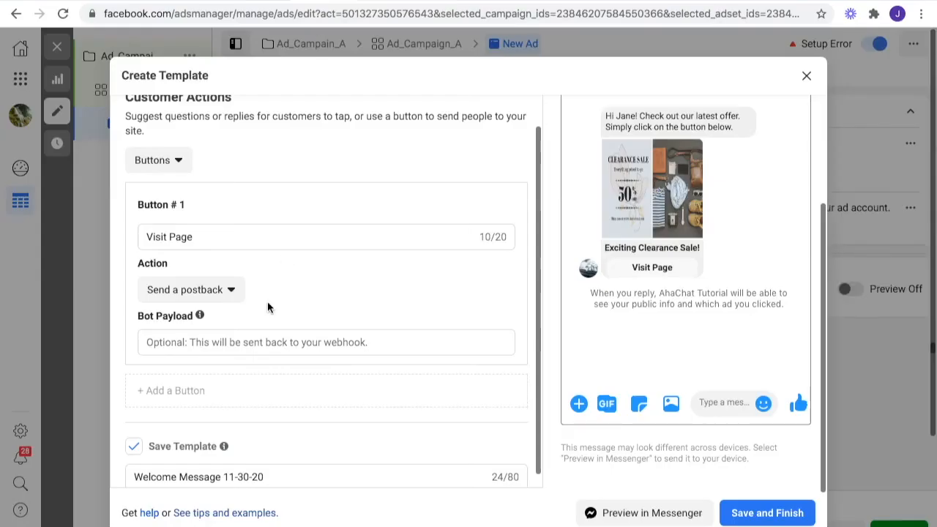
text(19977333)
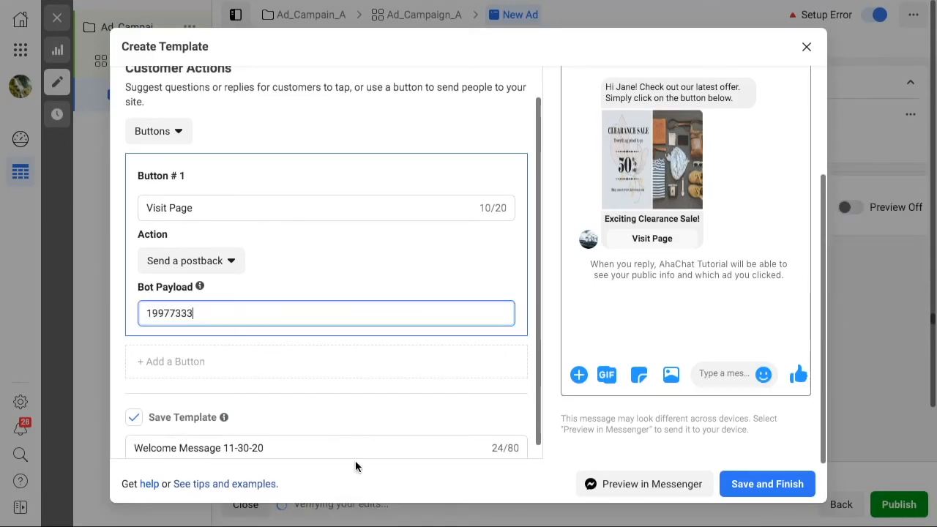
click(422, 261)
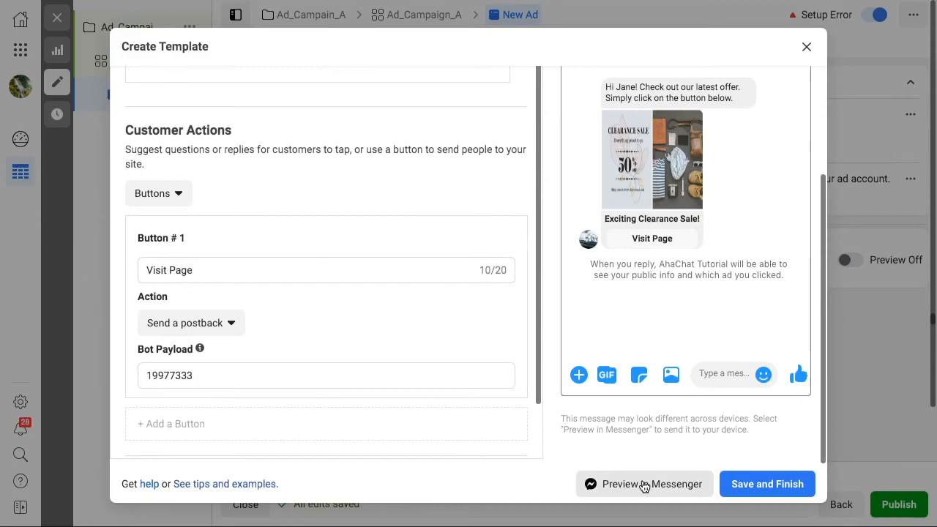
Send the greeting via Preview in Messenger and dismiss the confirmation notice
click(644, 484)
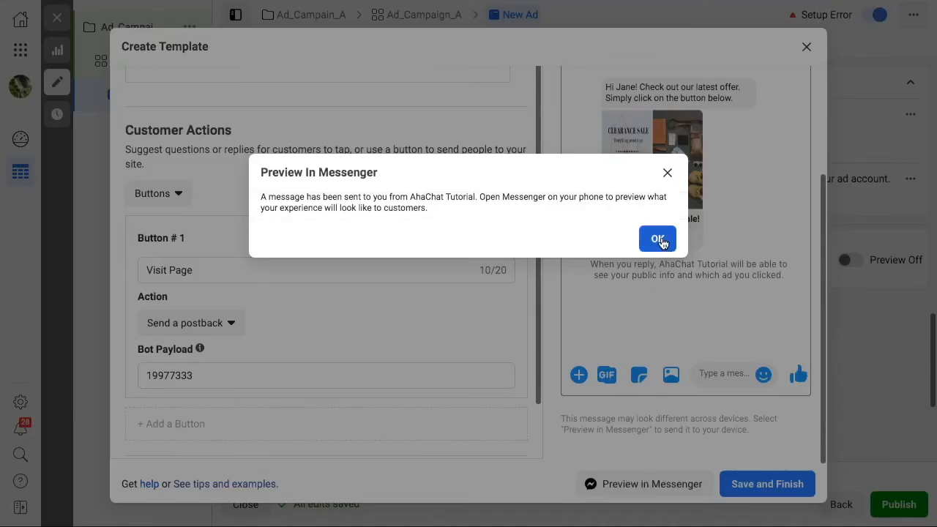
click(658, 238)
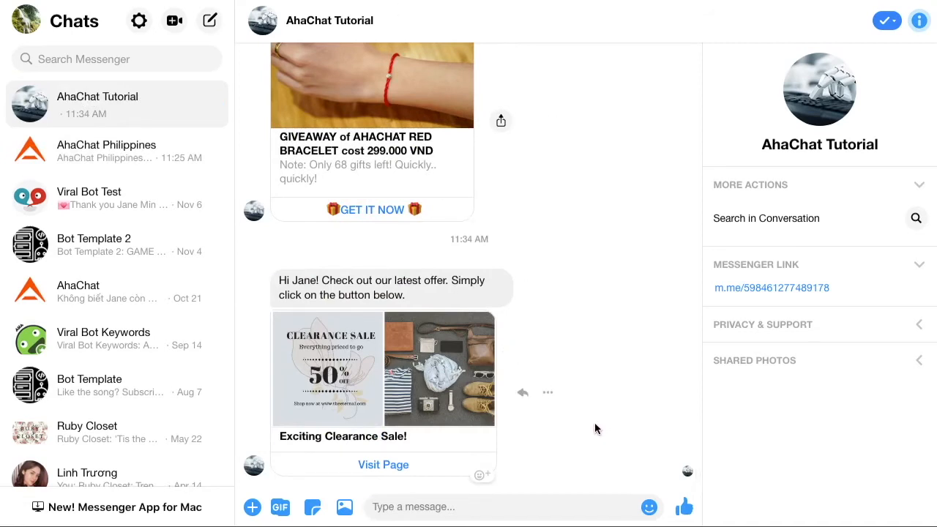
mouse_move(399, 470)
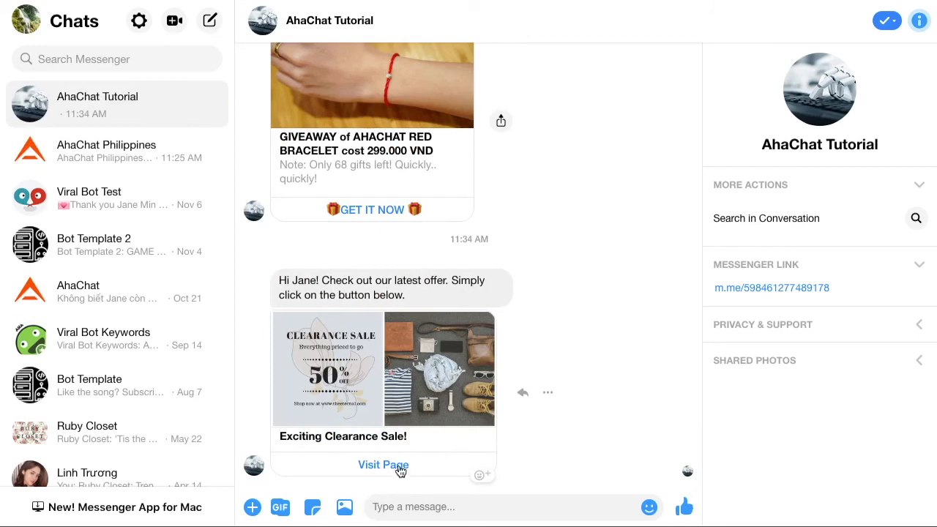
Tap Visit Page on the greeting, get the bot's thank-you and carousel, and browse to the #TheEternal card
click(383, 465)
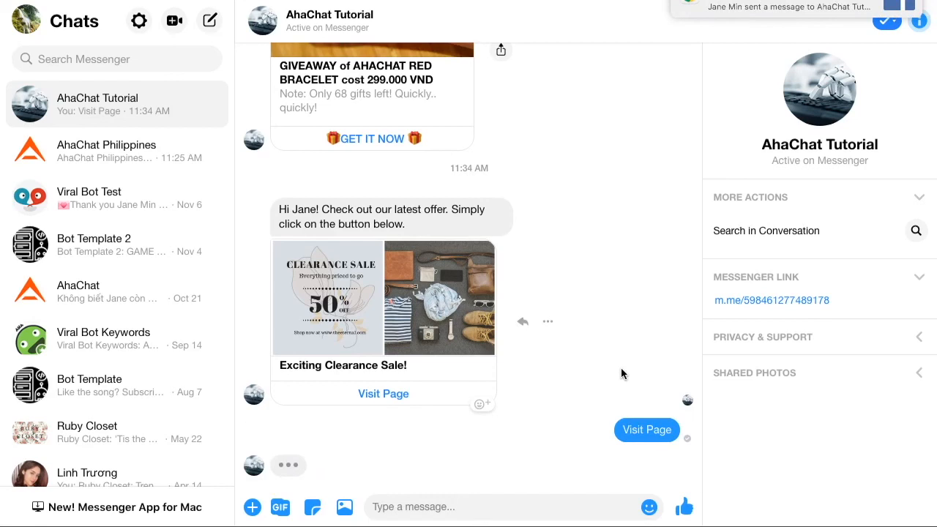
click(646, 431)
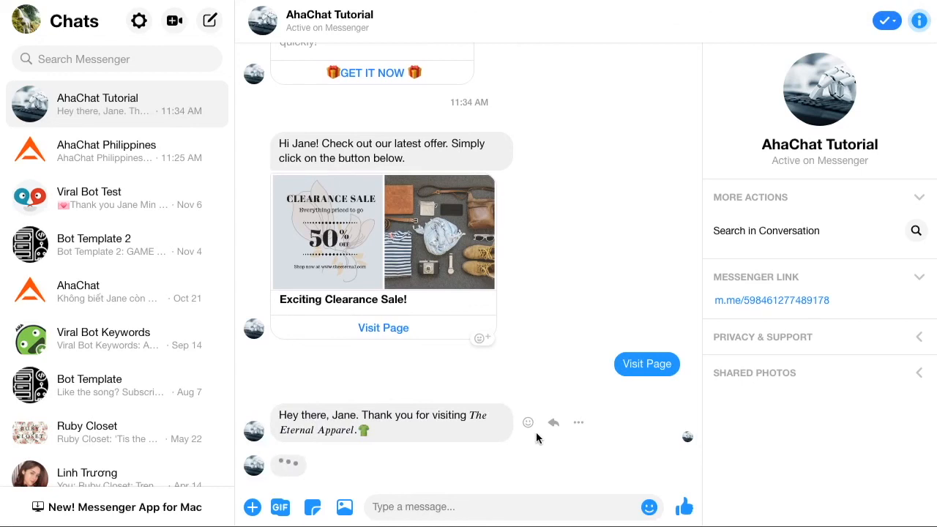
mouse_move(653, 438)
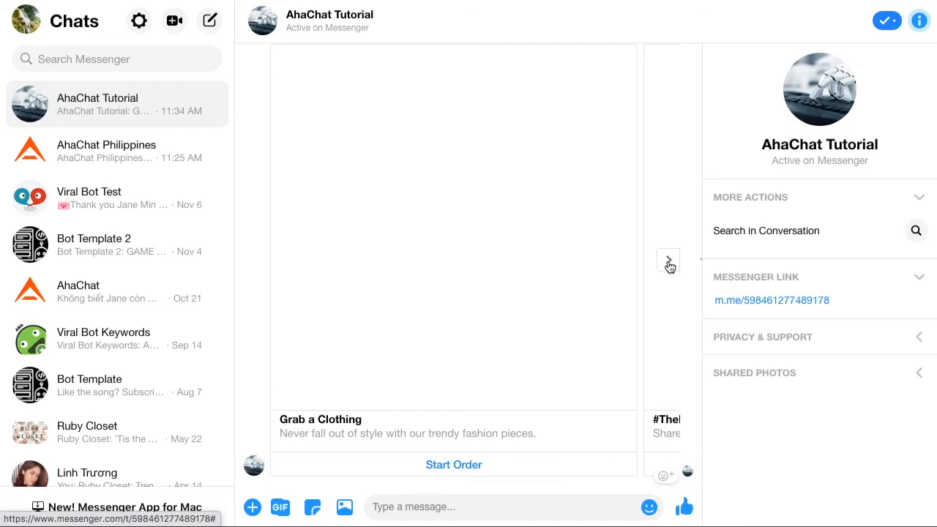
click(668, 261)
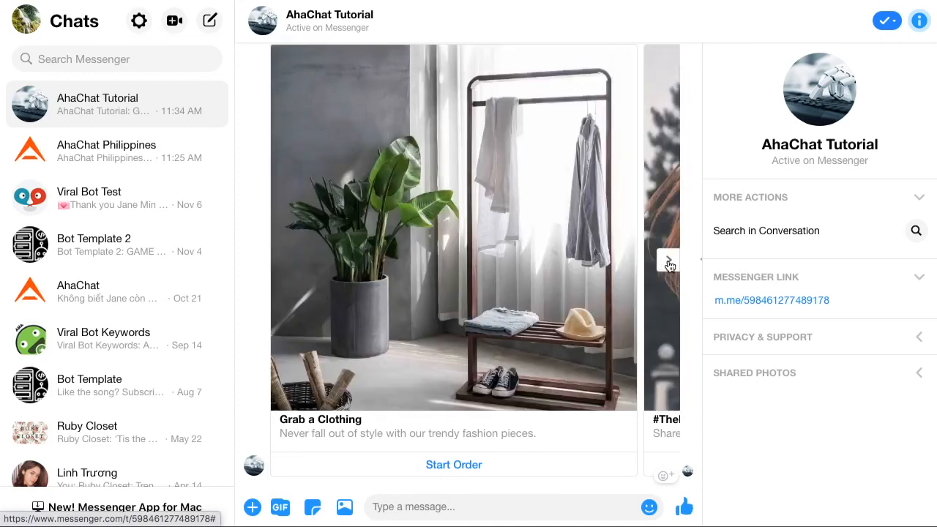
click(668, 262)
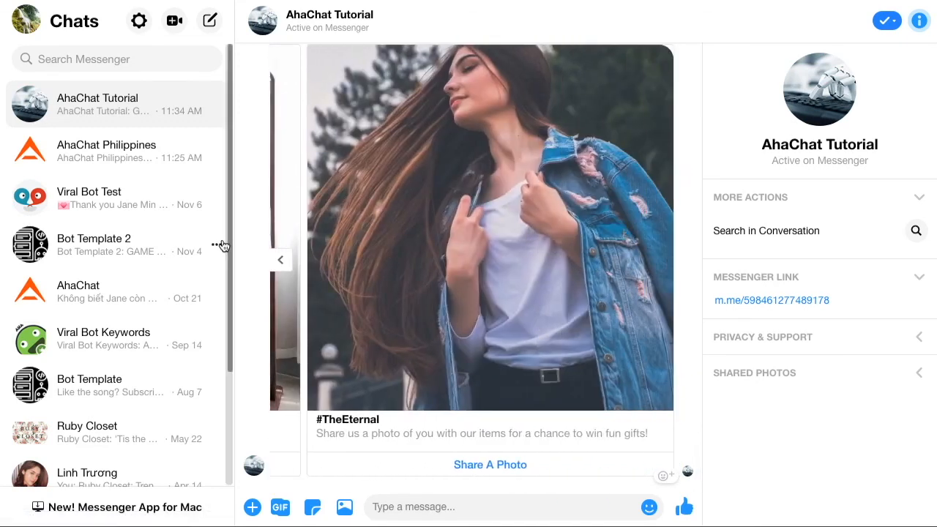